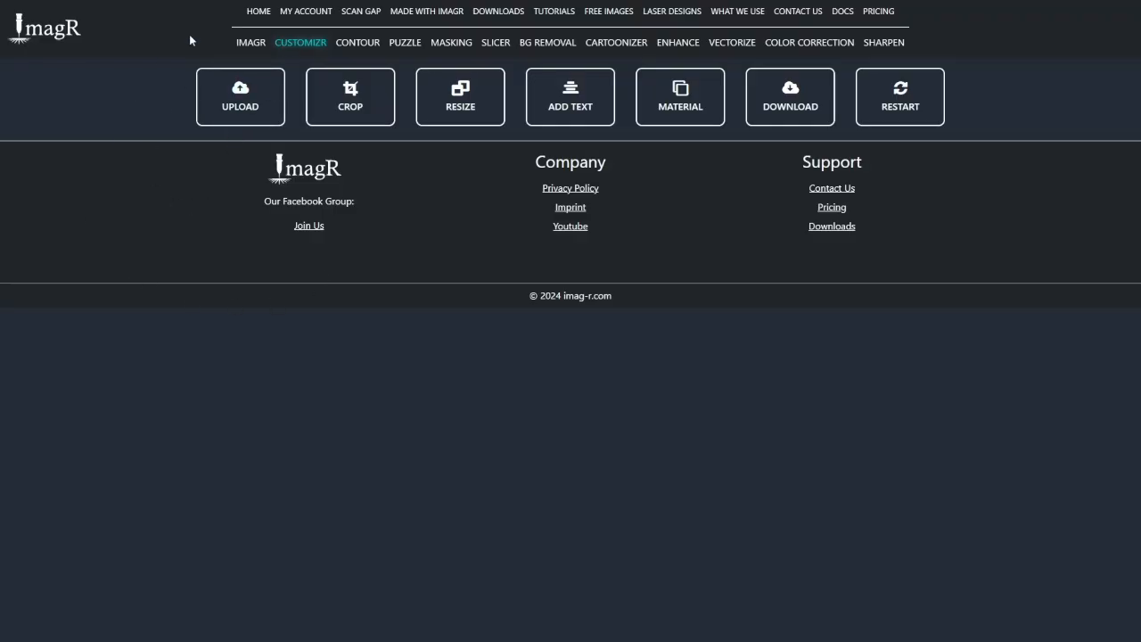
# Step: Upload the grayscale portrait photo into the Customizer
pyautogui.click(239, 96)
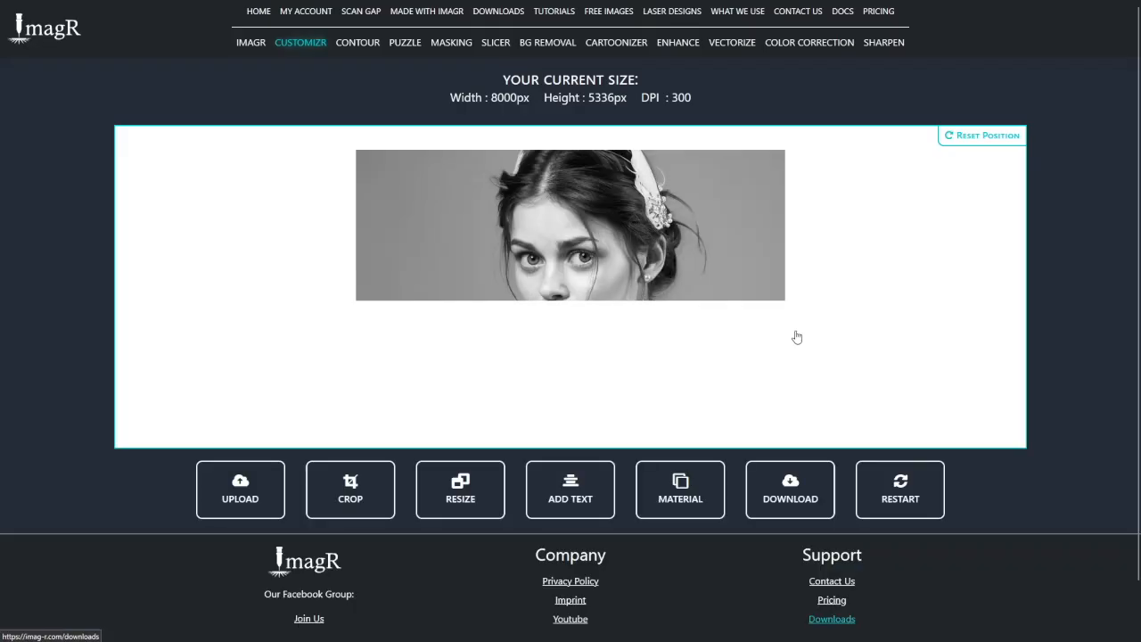
# Step: Resize the portrait in millimetres to about 88 by 59 mm at 508 DPI
pyautogui.click(459, 489)
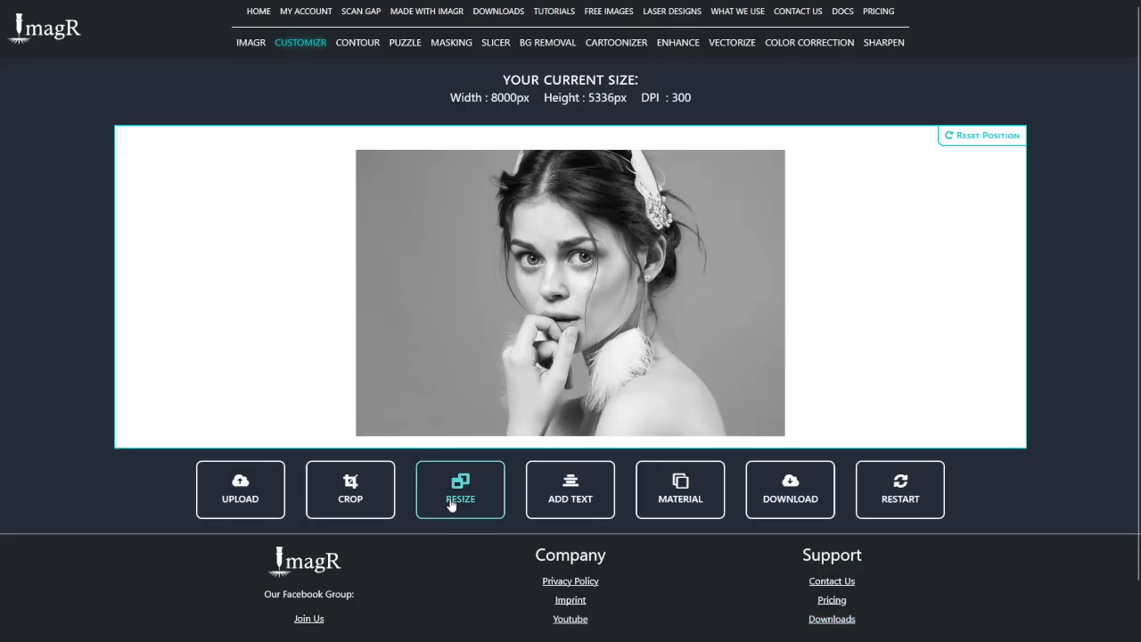
pyautogui.click(460, 488)
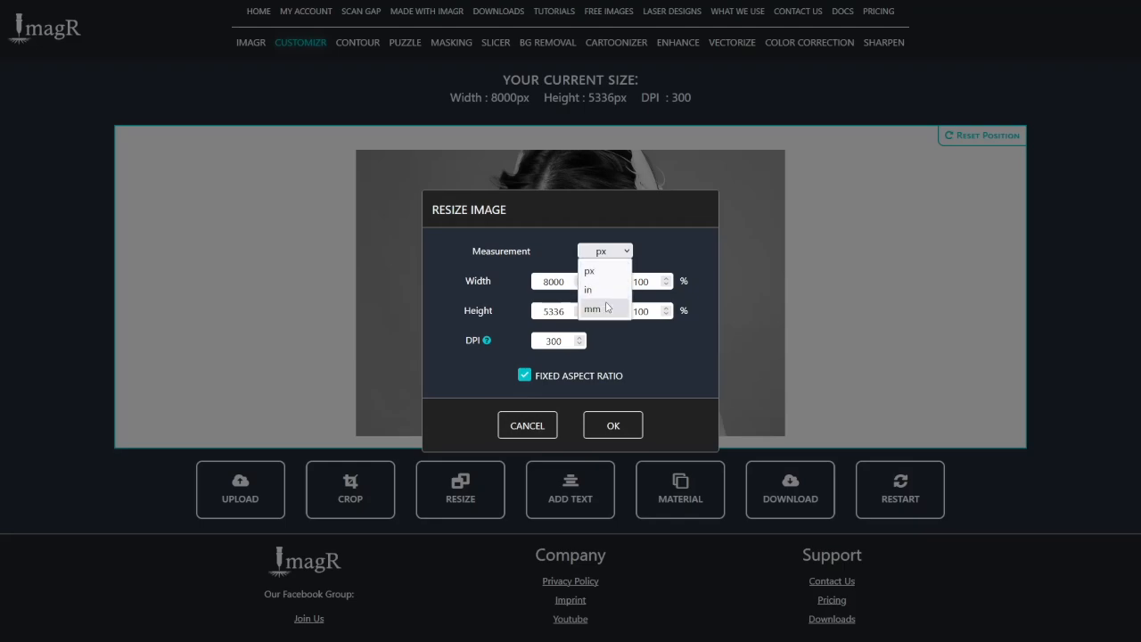
pyautogui.click(595, 307)
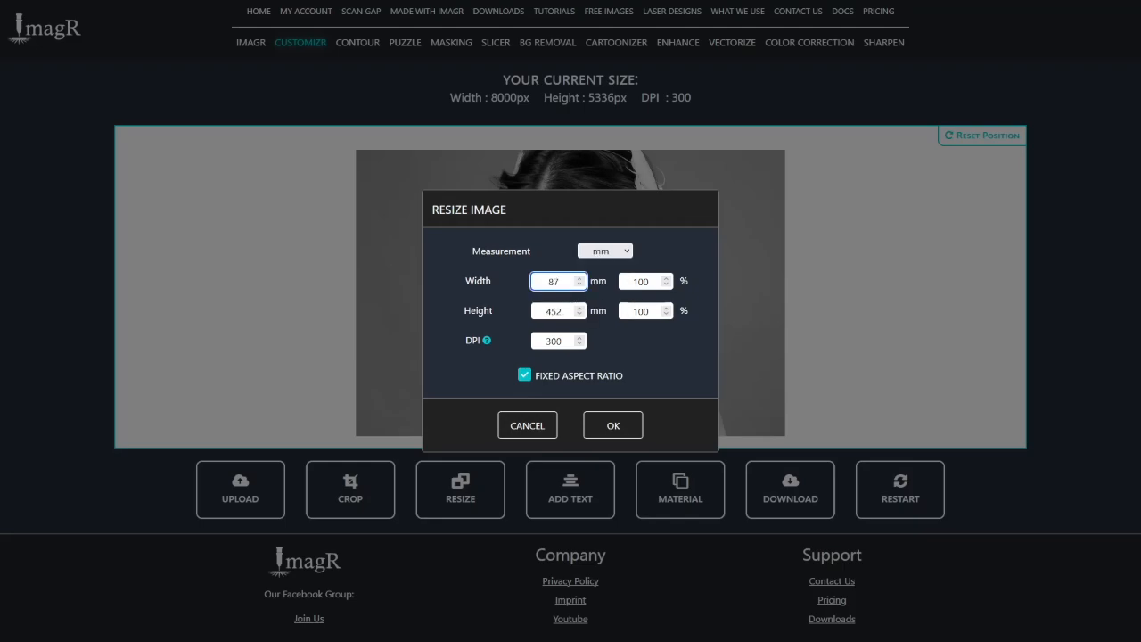
pyautogui.click(553, 340)
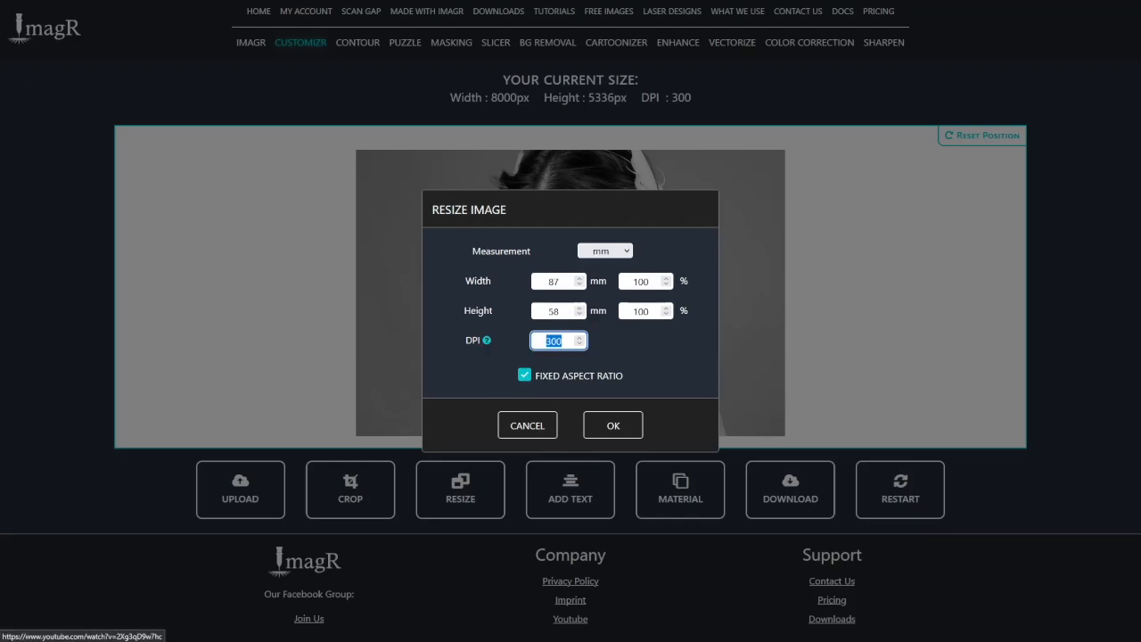
pyautogui.write('508')
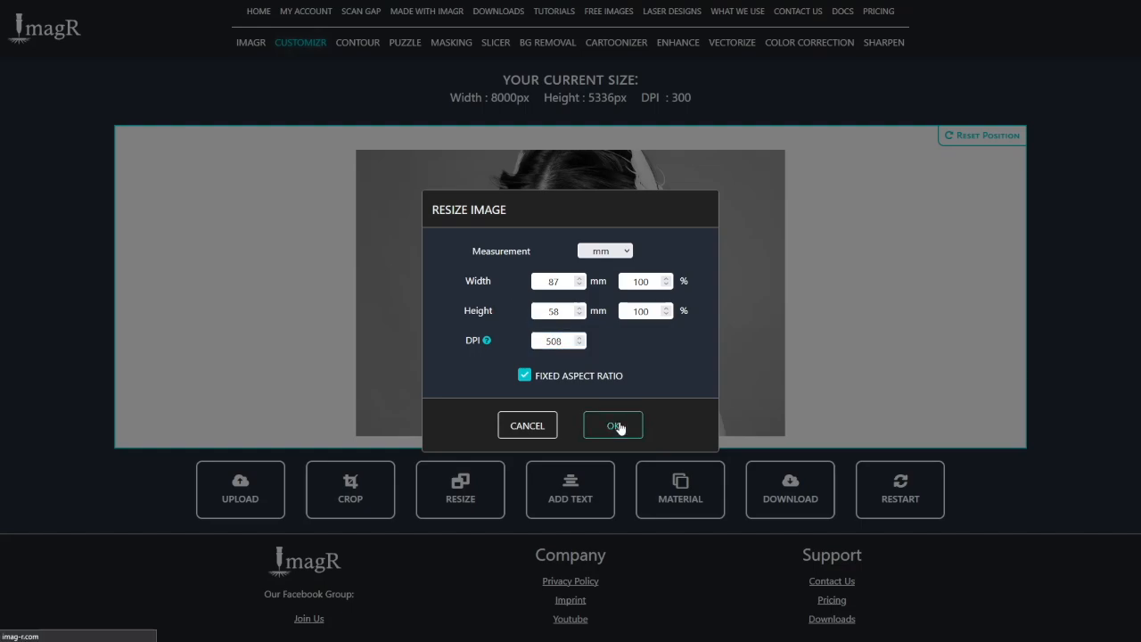
pyautogui.click(613, 424)
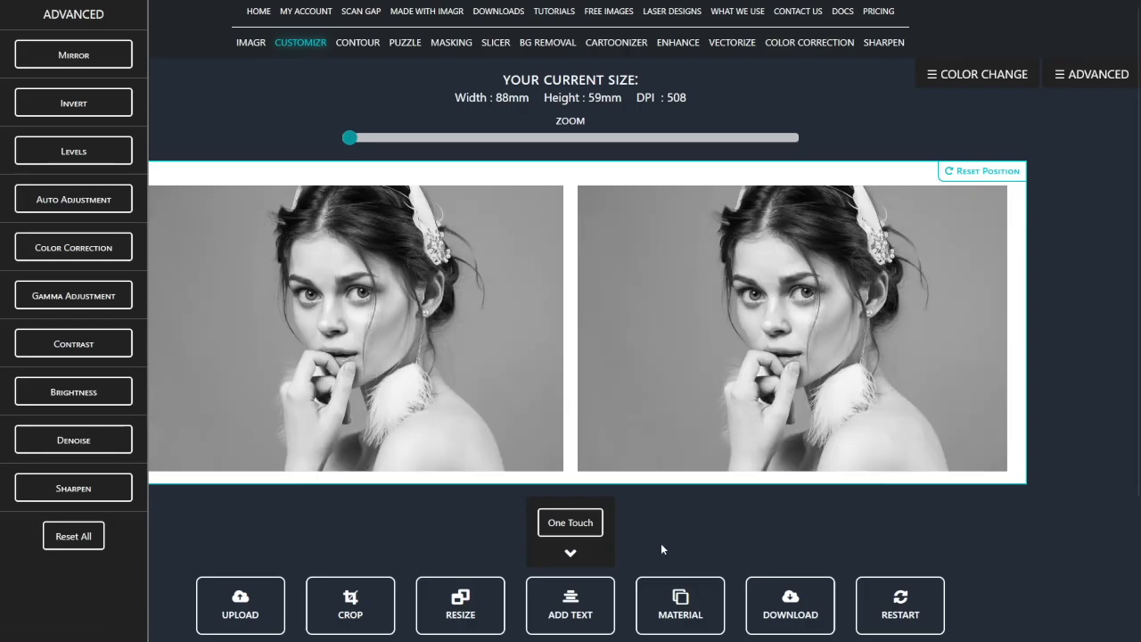
# Step: Apply the Kasia Anodized Aluminum material to the portrait
pyautogui.click(679, 606)
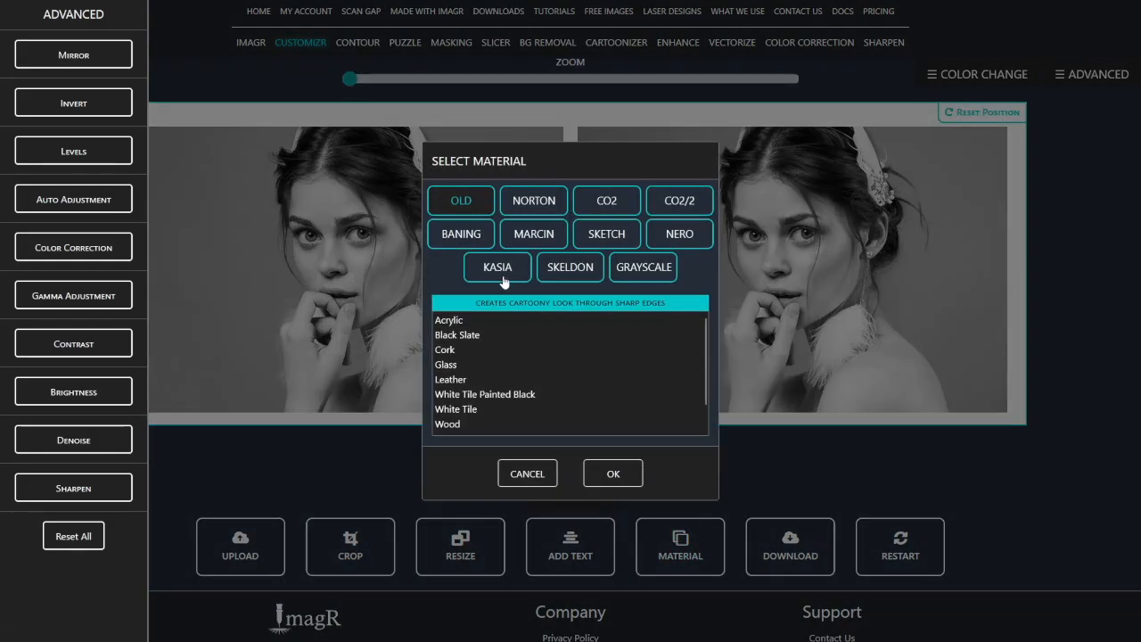
pyautogui.click(495, 267)
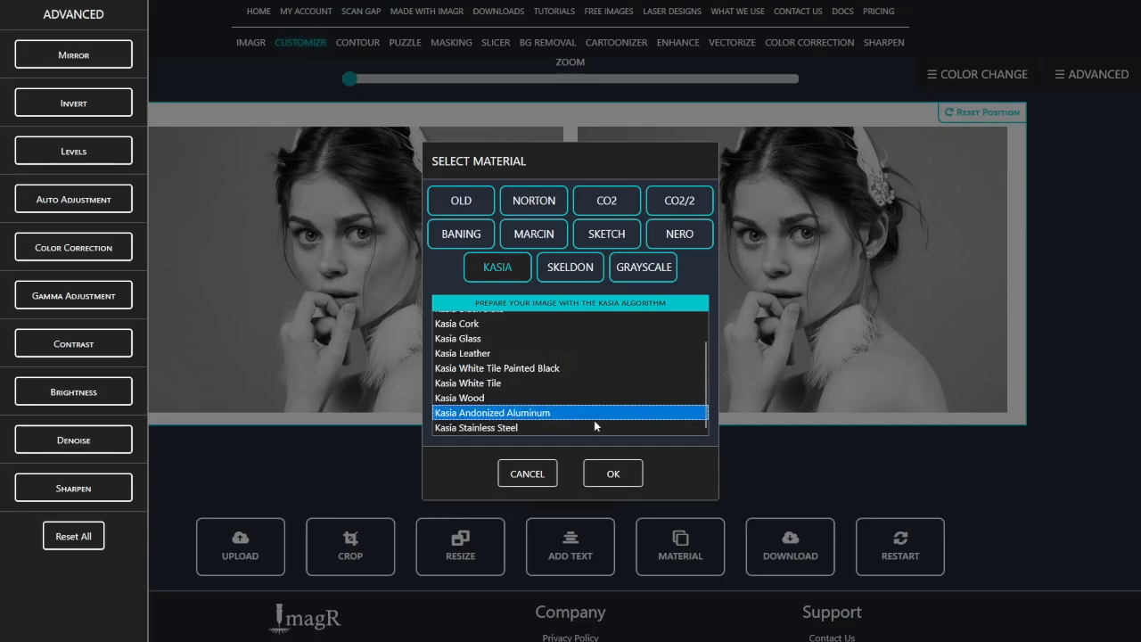
pyautogui.click(613, 472)
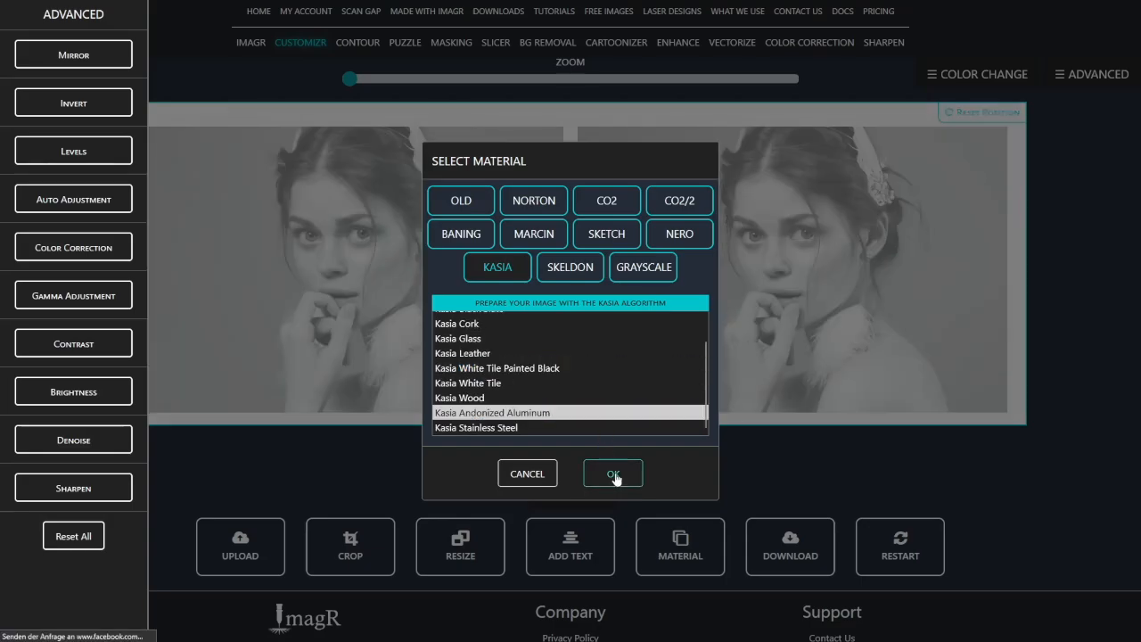
pyautogui.click(613, 473)
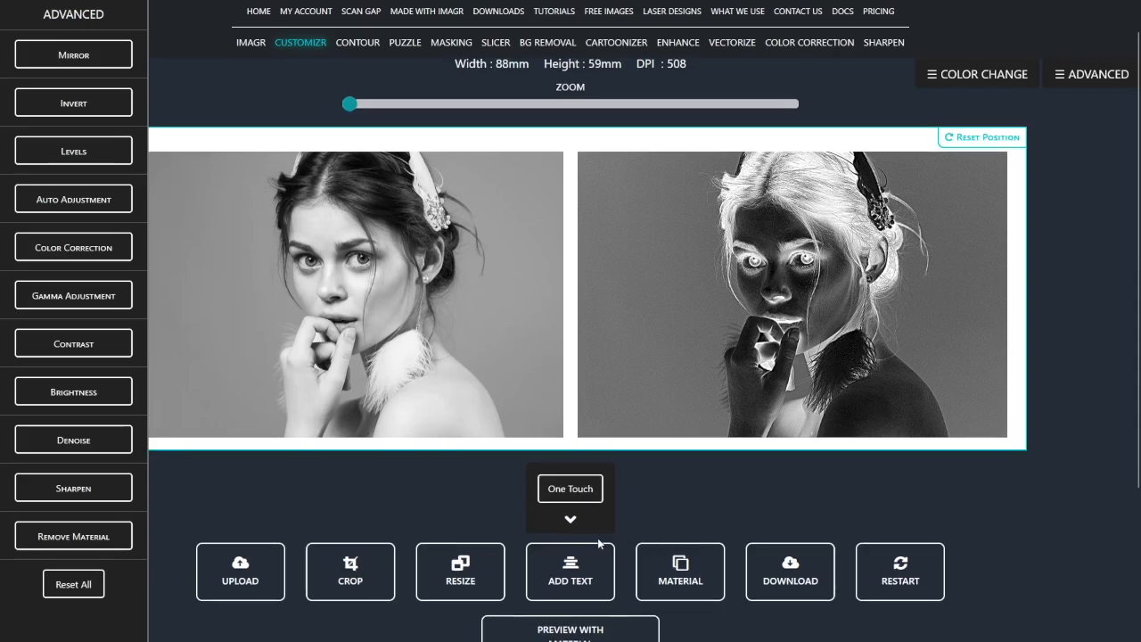
# Step: Turn off Sharpen 2 and Gamma Adjust in the One Touch options
pyautogui.click(570, 519)
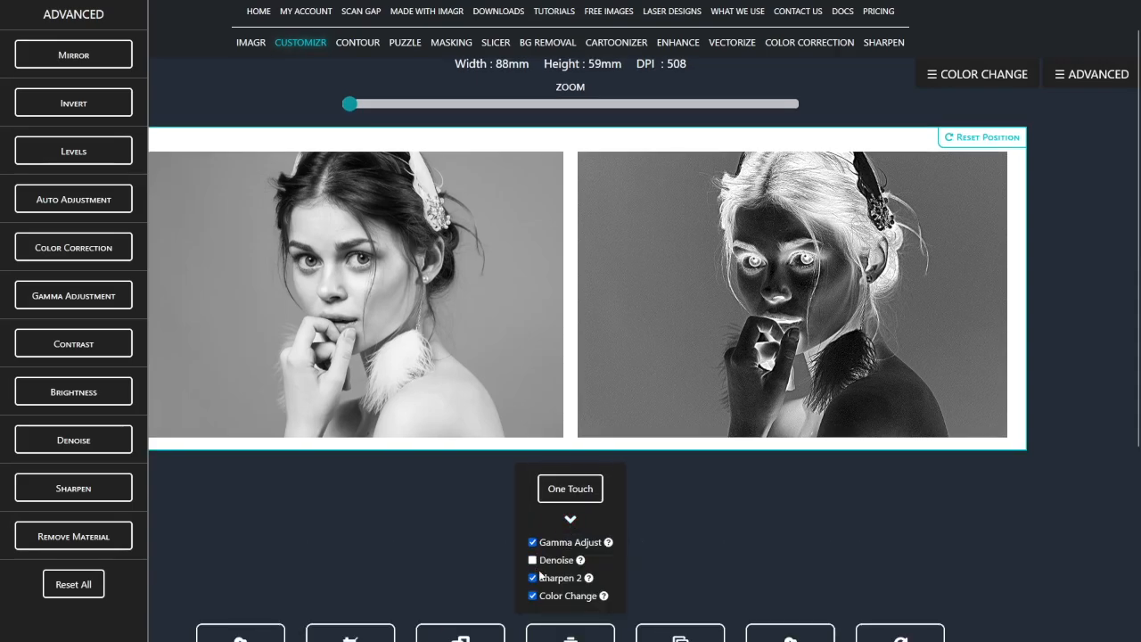
pyautogui.click(531, 578)
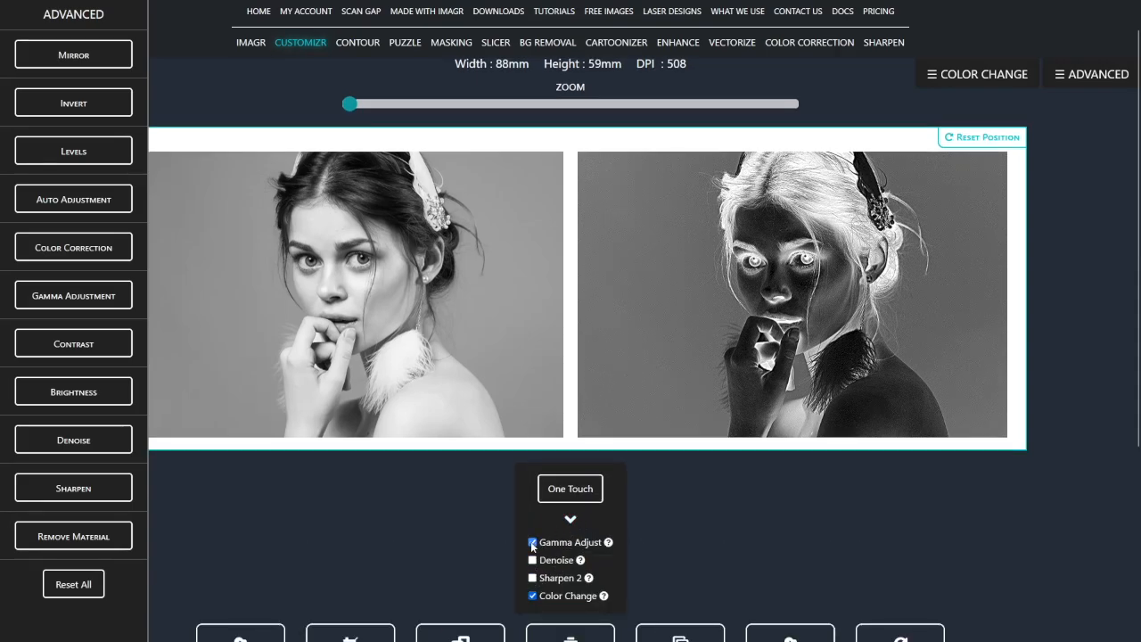
pyautogui.click(570, 488)
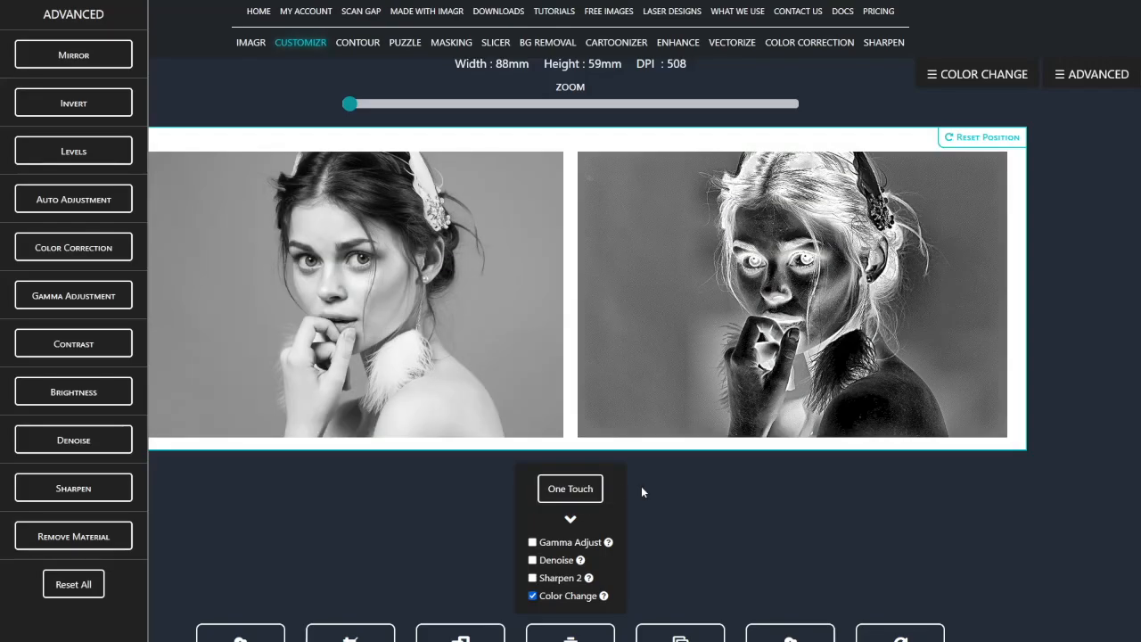
# Step: Download the processed portrait as an image file to disk
pyautogui.click(789, 538)
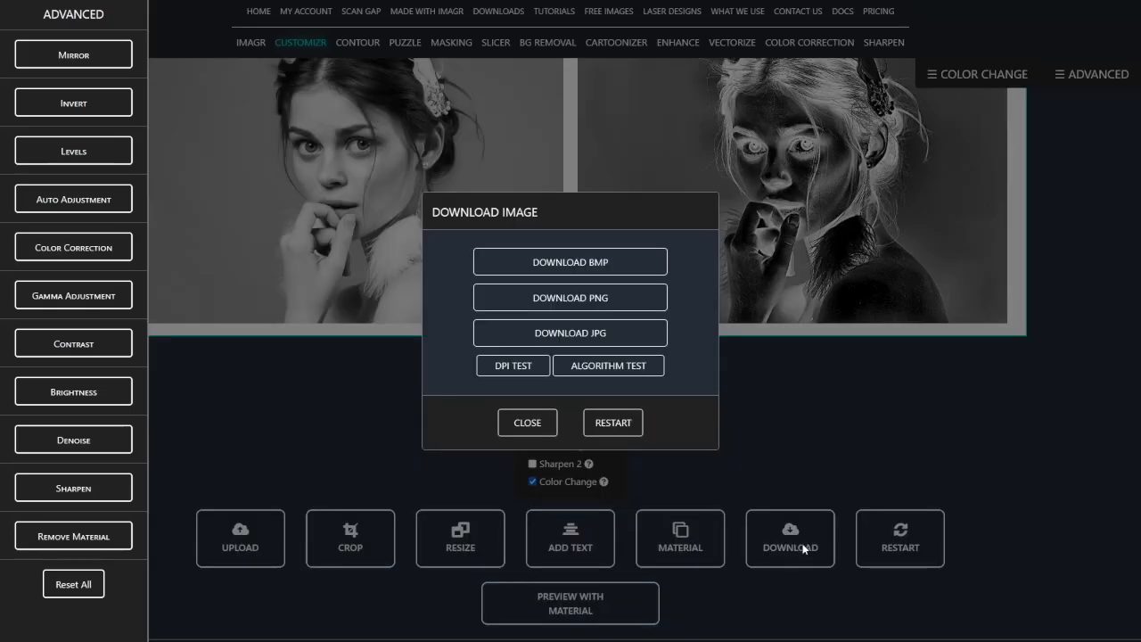
pyautogui.click(570, 296)
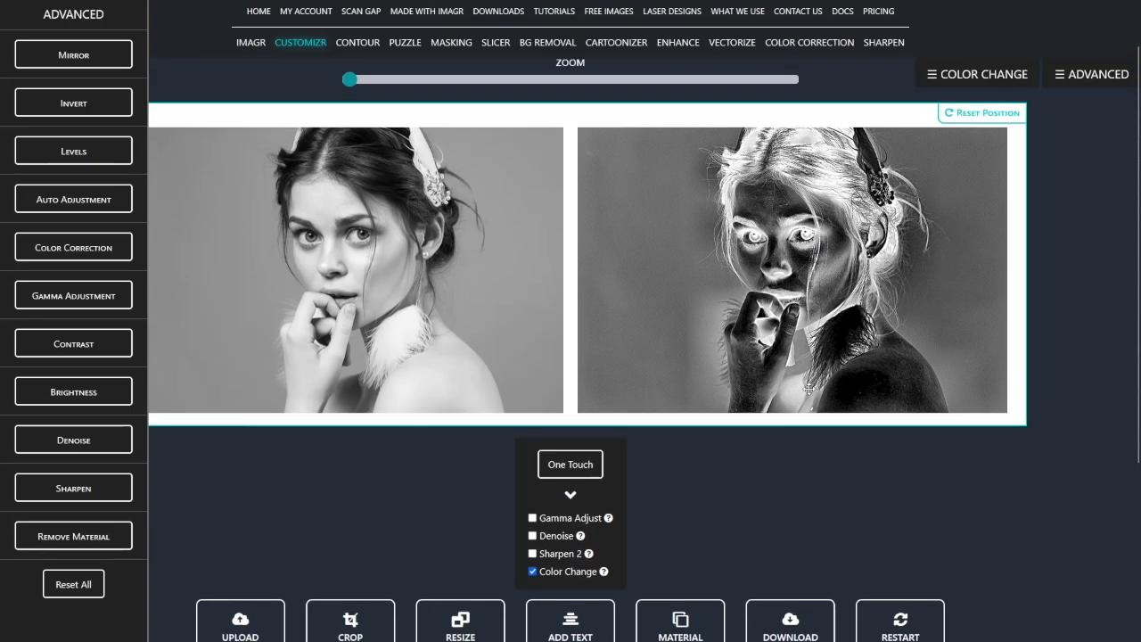
pyautogui.scroll(-3)
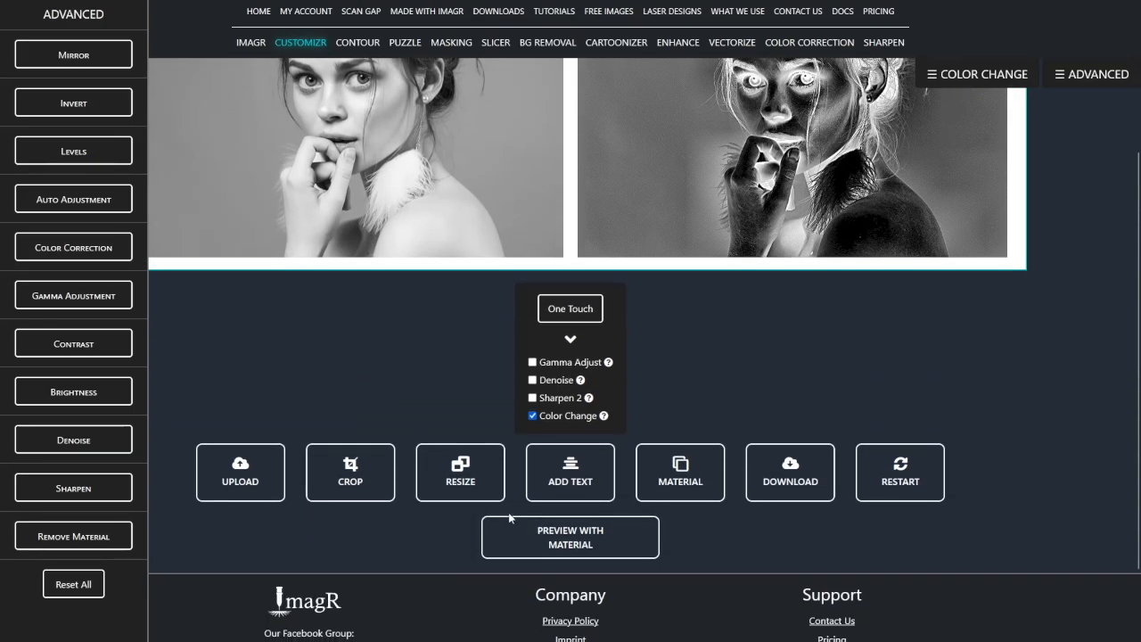
pyautogui.click(570, 536)
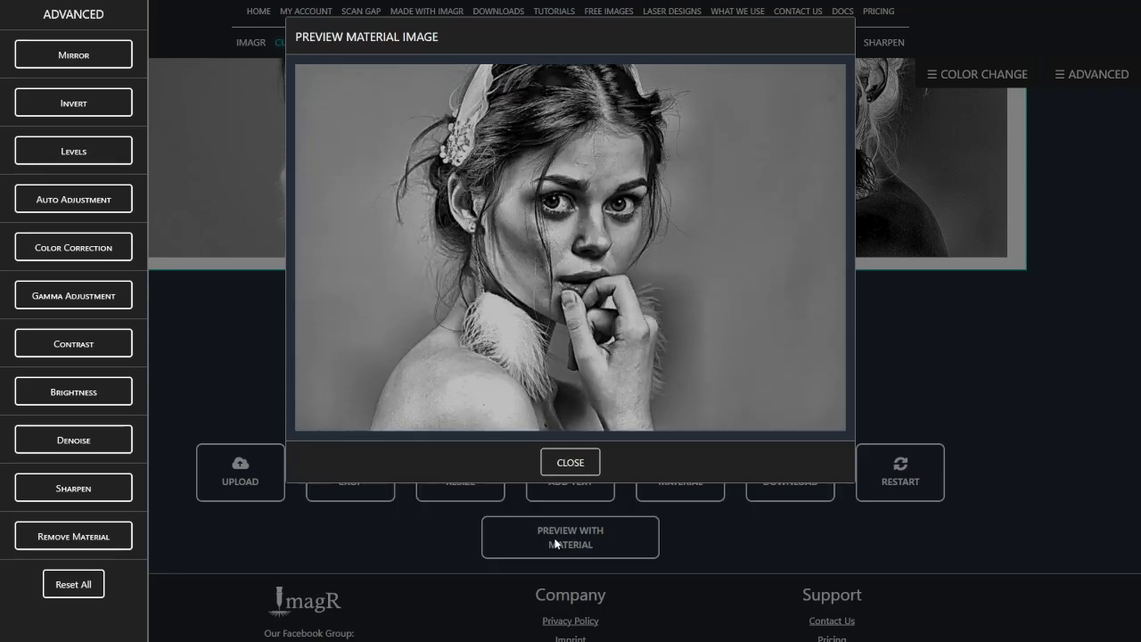
pyautogui.click(570, 462)
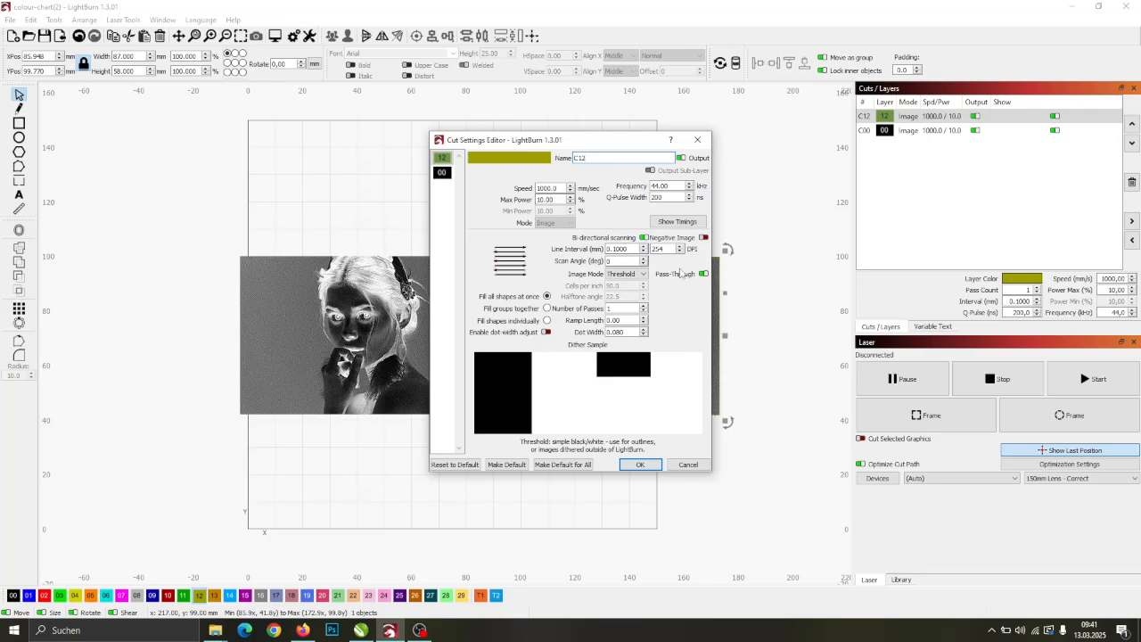
# Step: Adjust the second layer C00's engraving settings and confirm both layers
pyautogui.click(704, 275)
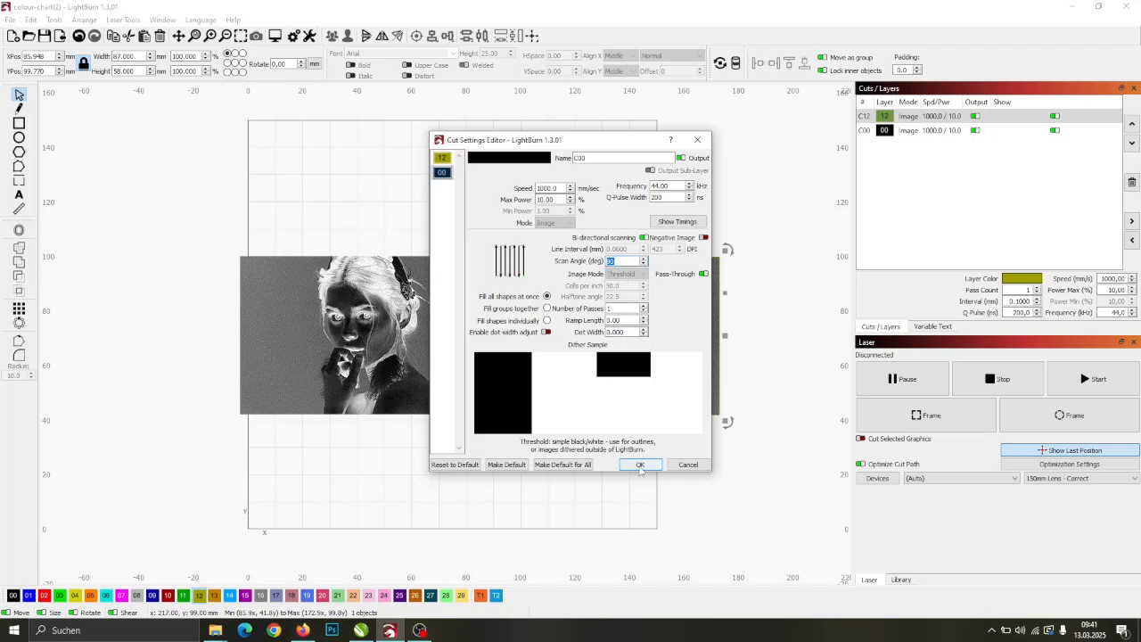
pyautogui.click(640, 463)
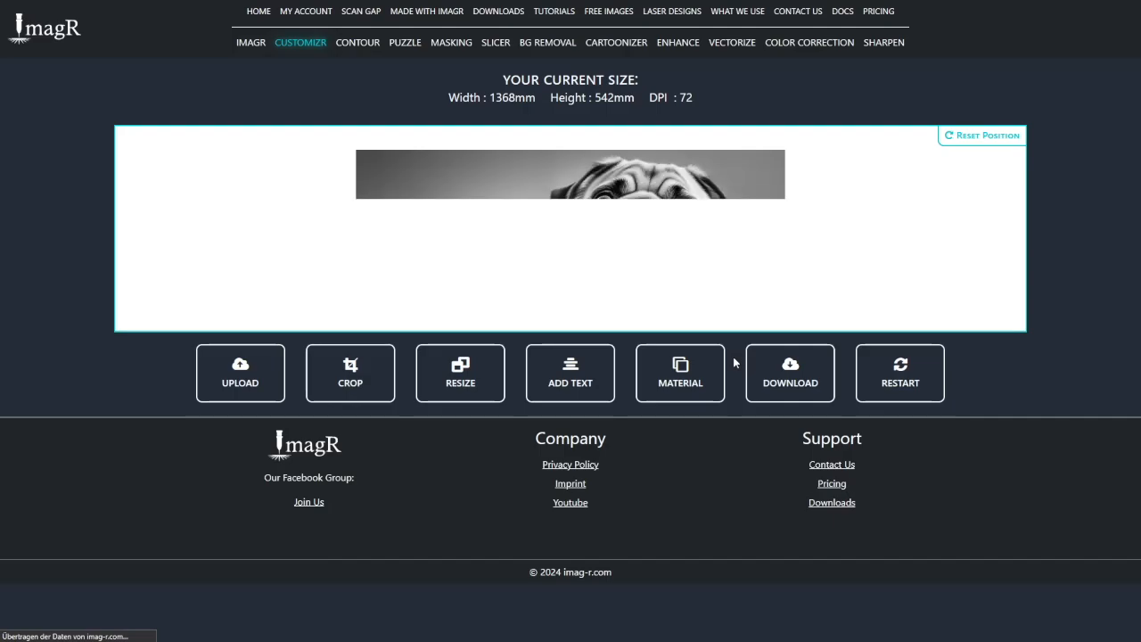
# Step: Crop the pug photo to 874 by 542 mm and reopen its size settings
pyautogui.click(350, 372)
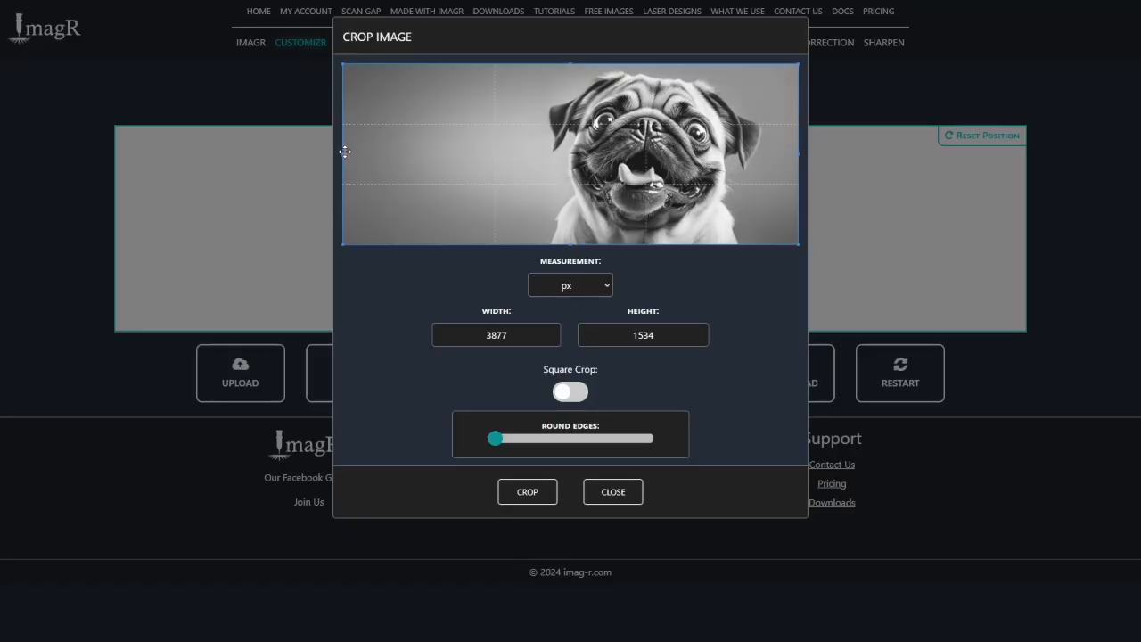
pyautogui.click(612, 491)
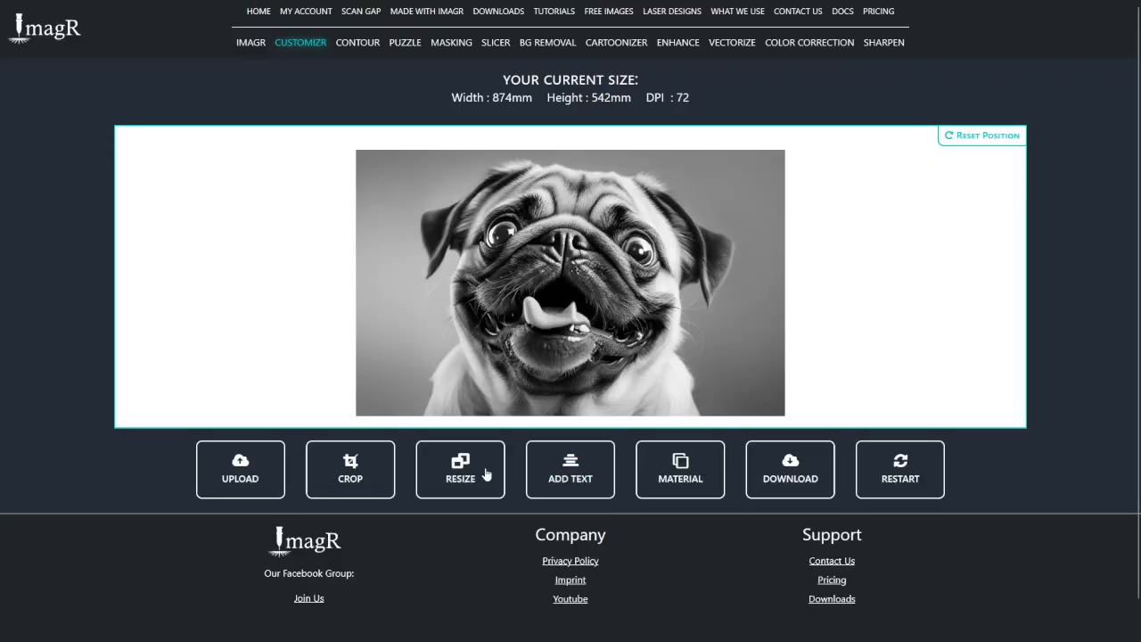
pyautogui.click(460, 469)
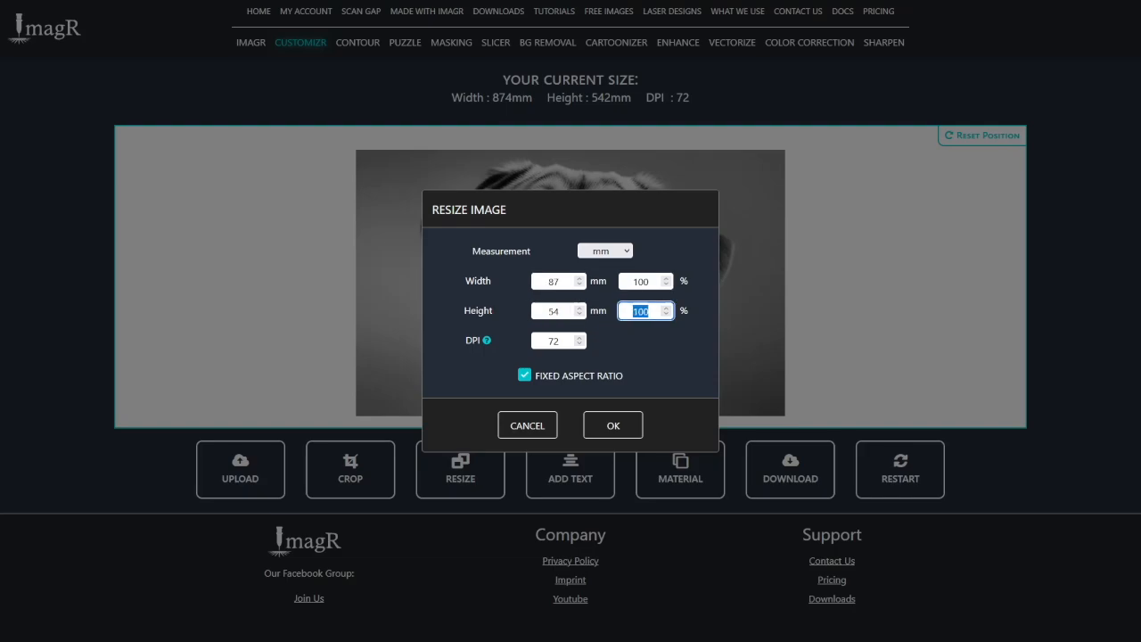